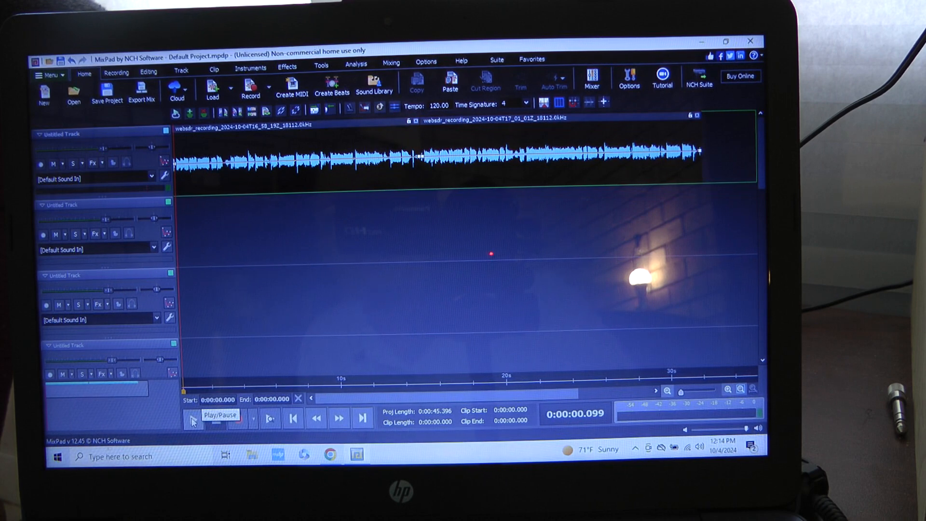
# Play the radio recording on the first track through to about 0:32, then stop playback.
pyautogui.click(220, 415)
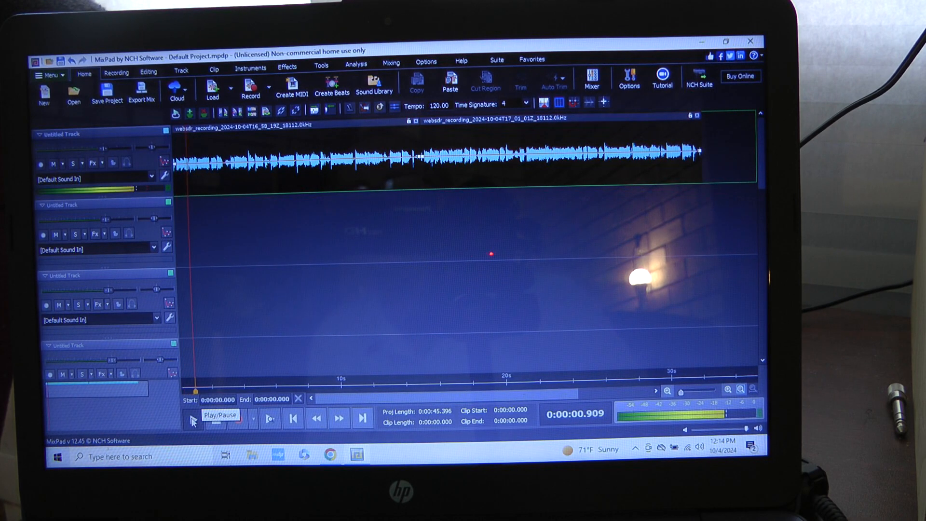
pyautogui.click(220, 415)
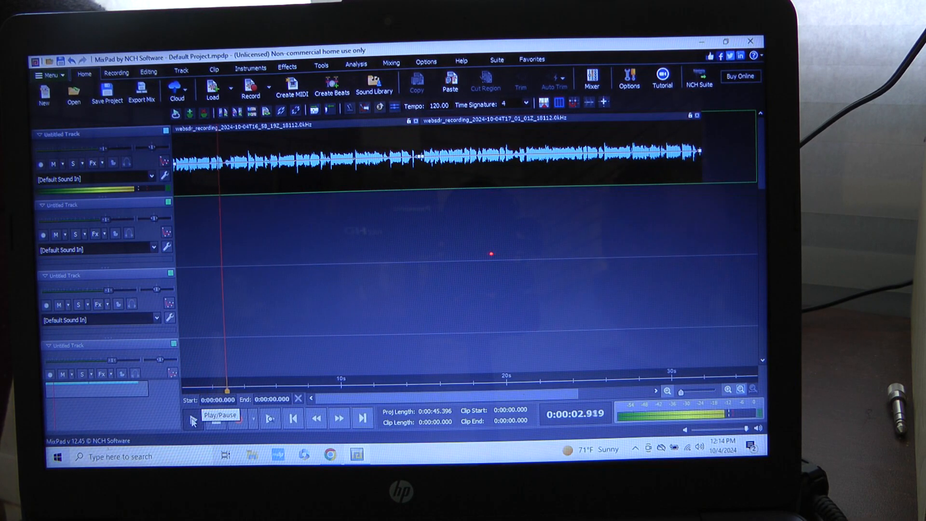
pyautogui.click(220, 414)
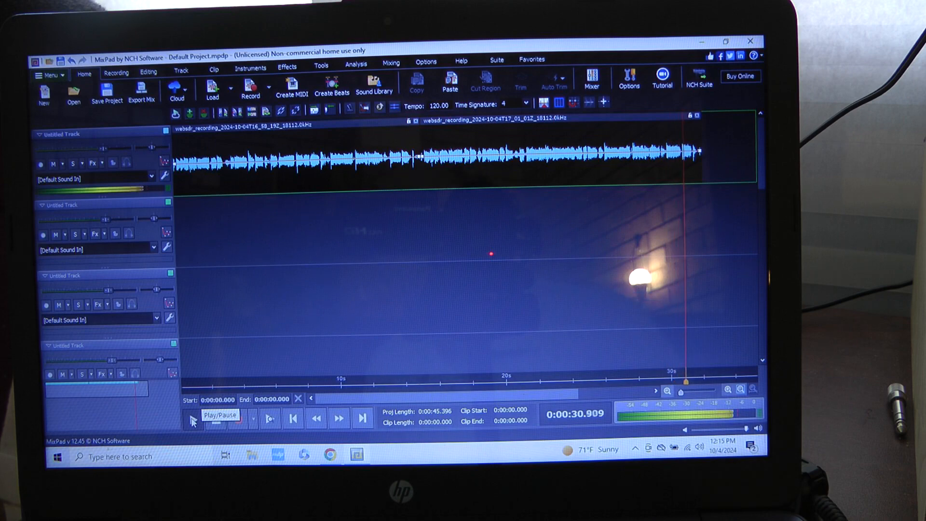
pyautogui.click(220, 415)
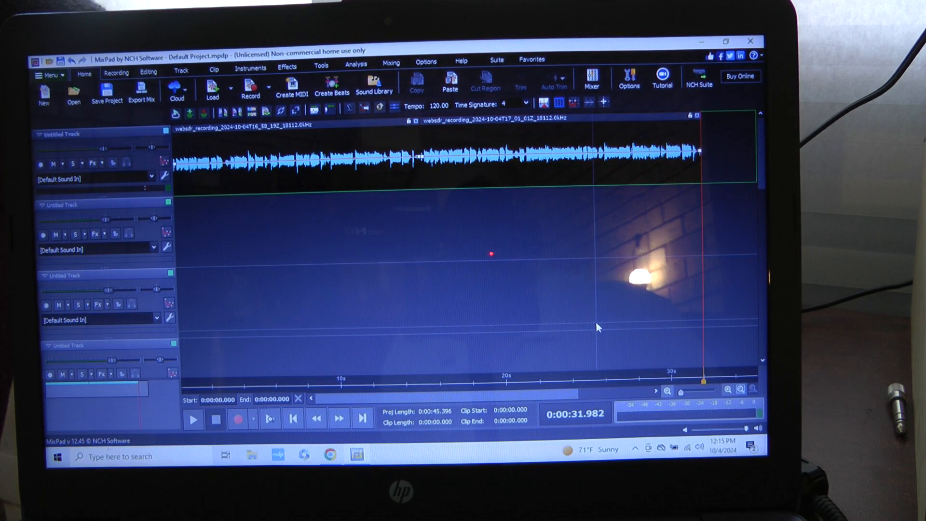